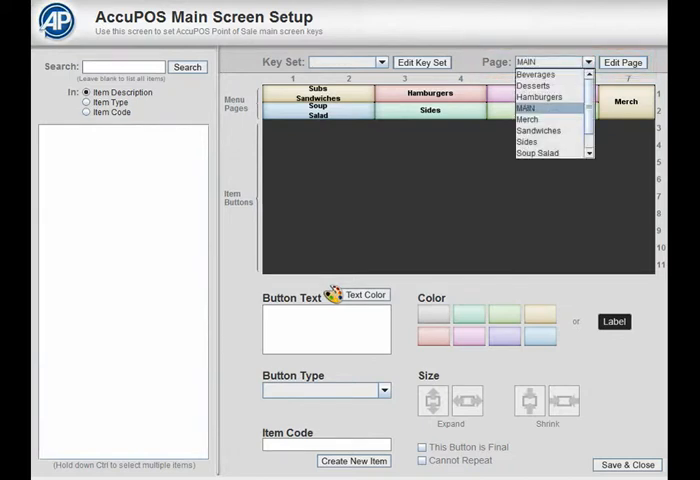
Choose Beverages from the Page dropdown as the layout page to edit
{"action": "left_click", "coordinate": [520, 76]}
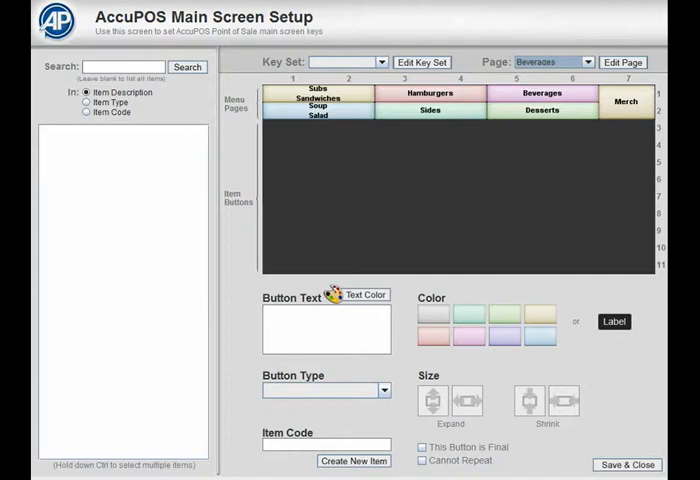
{"action": "left_click", "coordinate": [188, 68]}
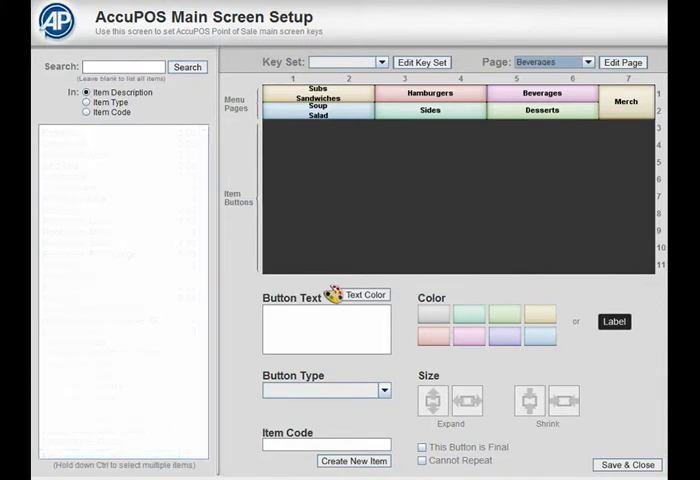
Search the inventory for 'Coke' to list Coke and Diet Coke sizes with prices
{"action": "type", "text": "Coke"}
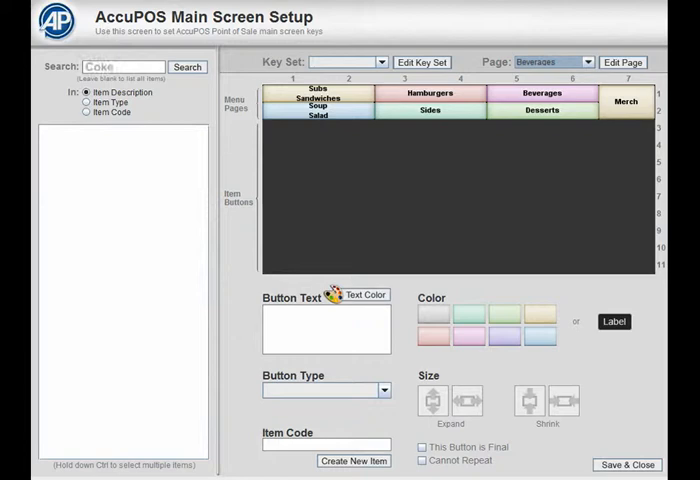
{"action": "type", "text": "Coke"}
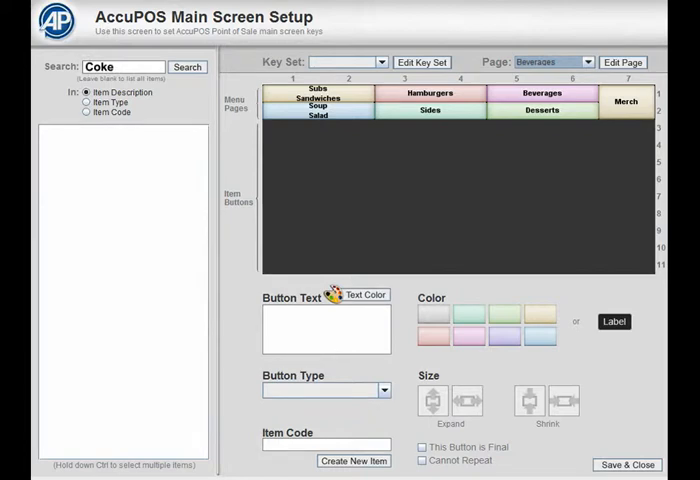
{"action": "left_click", "coordinate": [188, 66]}
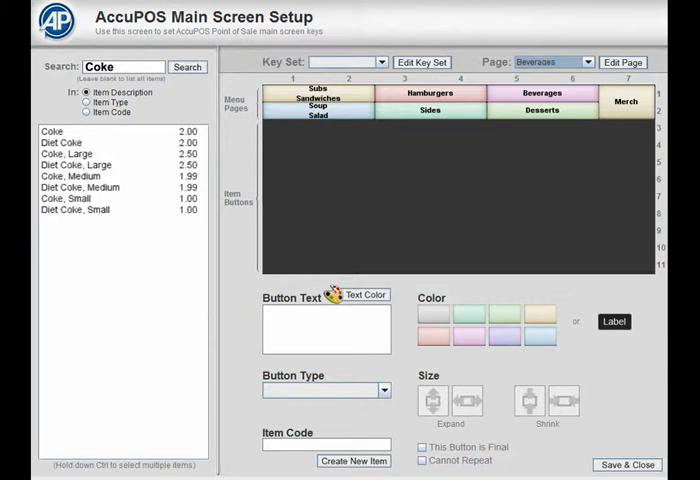
{"action": "left_click", "coordinate": [86, 92]}
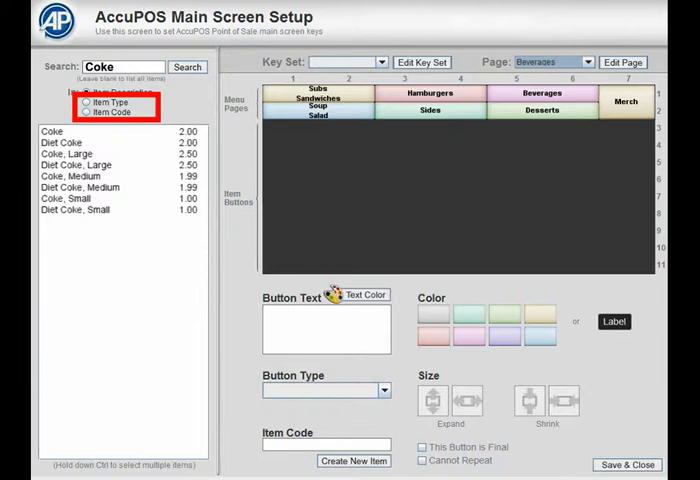
Run an unfiltered search so the full beverage inventory is listed
{"action": "left_click", "coordinate": [84, 92]}
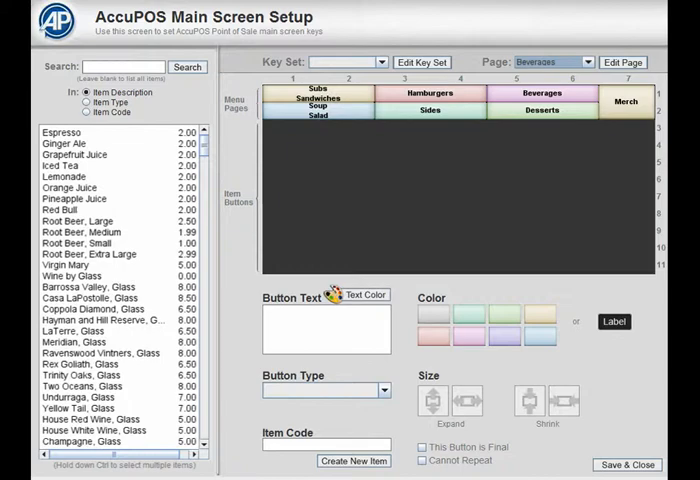
Multi-select Pineapple Juice and Red Bull in the item list with Ctrl-click
{"action": "left_click", "coordinate": [120, 220]}
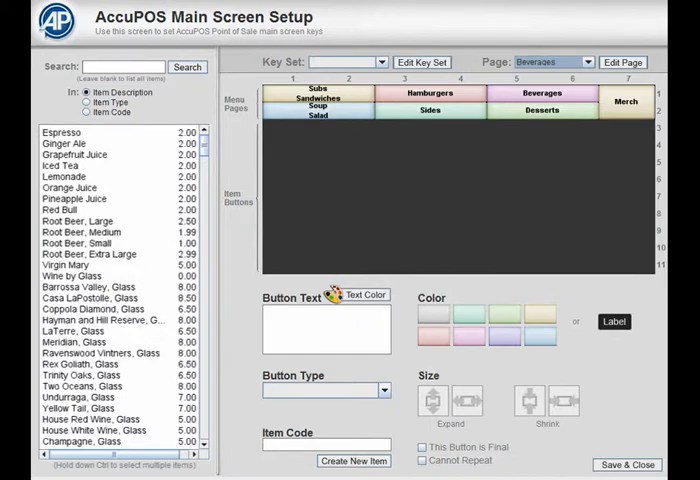
{"action": "left_click", "coordinate": [64, 208]}
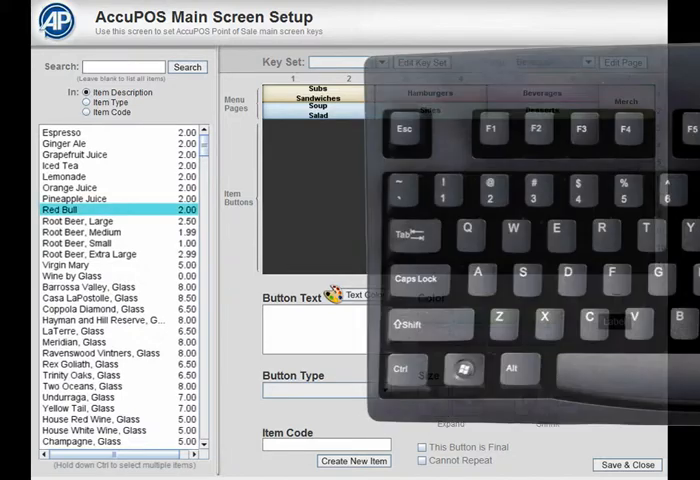